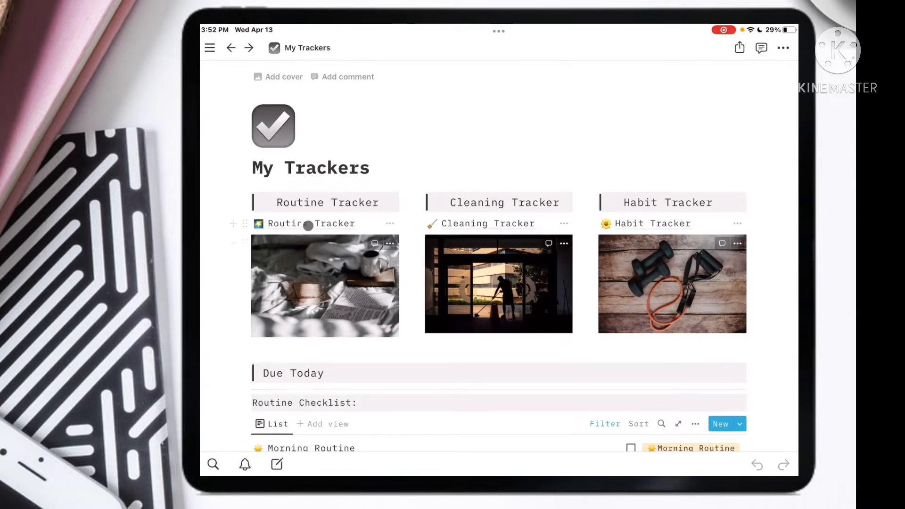
- Open the Routine Tracker calendar from the My Trackers dashboard
{"action": "left_click", "coordinate": [311, 224]}
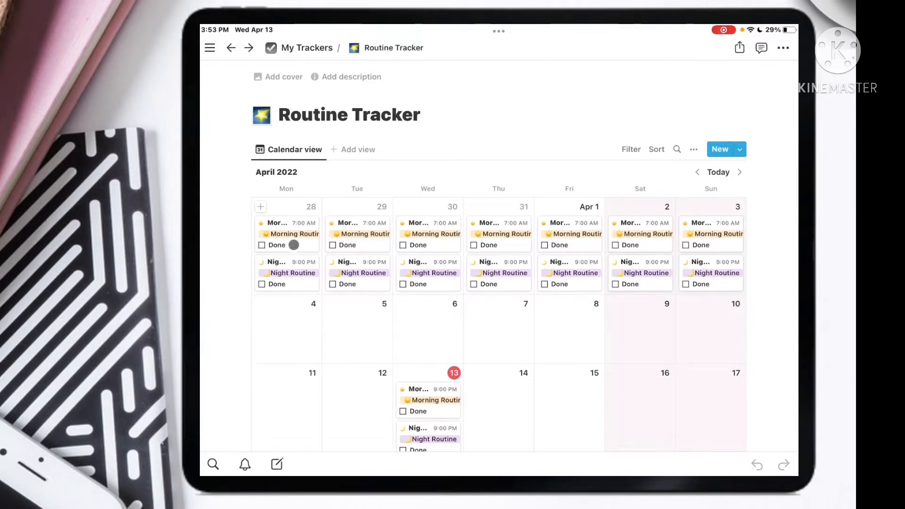
- Tick the Done checkbox on the March 28 Morning Routine entry and return to the calendar
{"action": "left_click", "coordinate": [293, 234]}
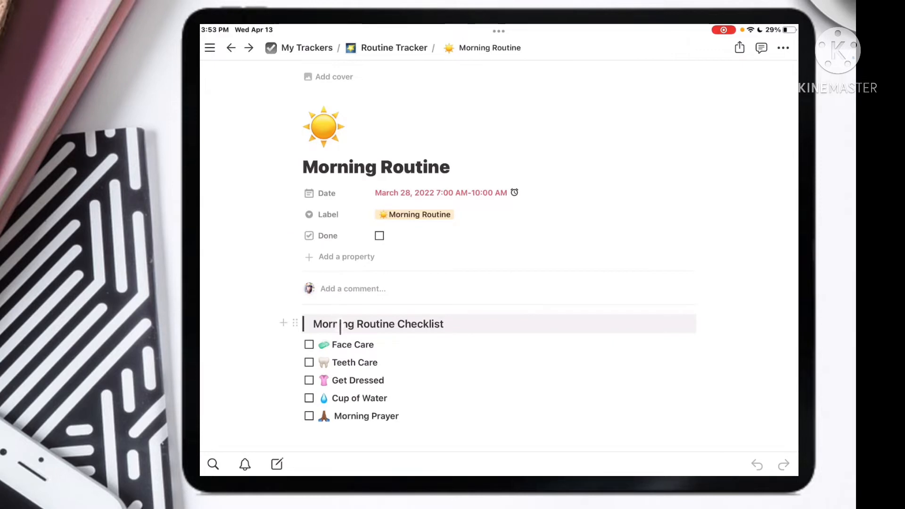
{"action": "scroll", "scroll_direction": "down", "scroll_amount": 3}
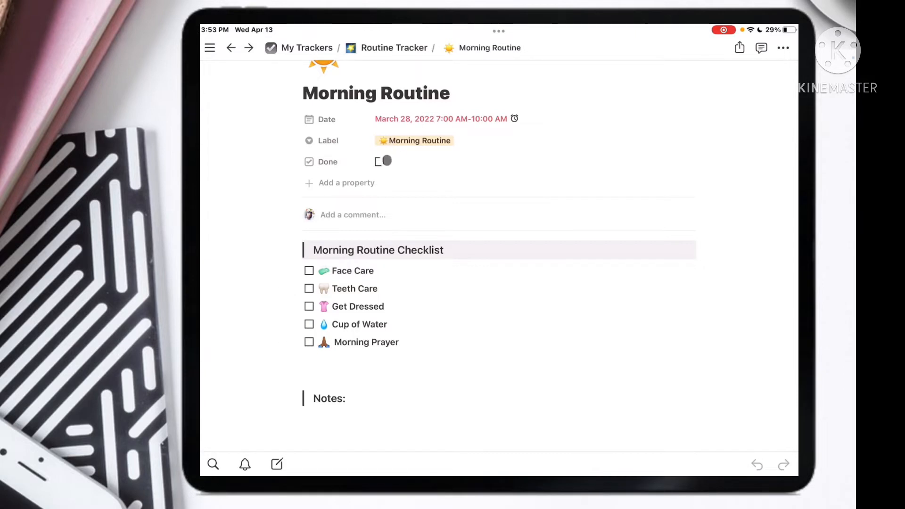
{"action": "left_click", "coordinate": [383, 161]}
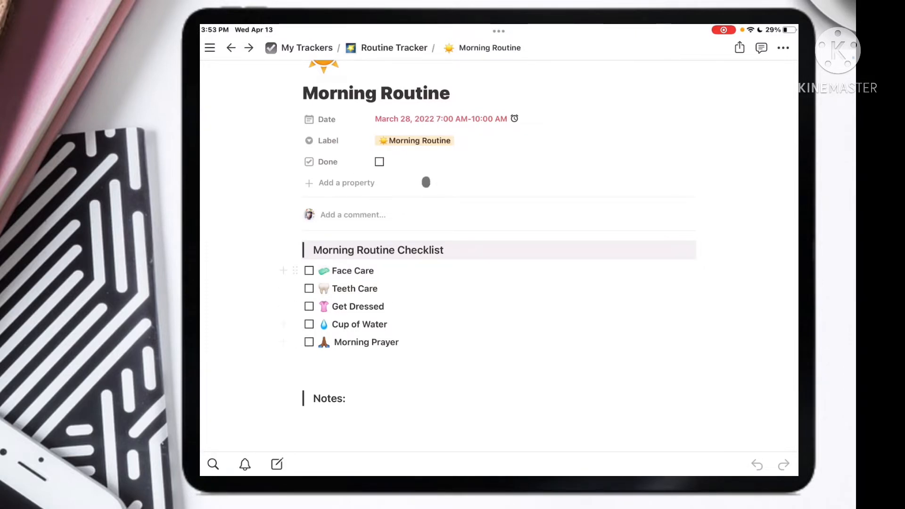
{"action": "left_click", "coordinate": [379, 162]}
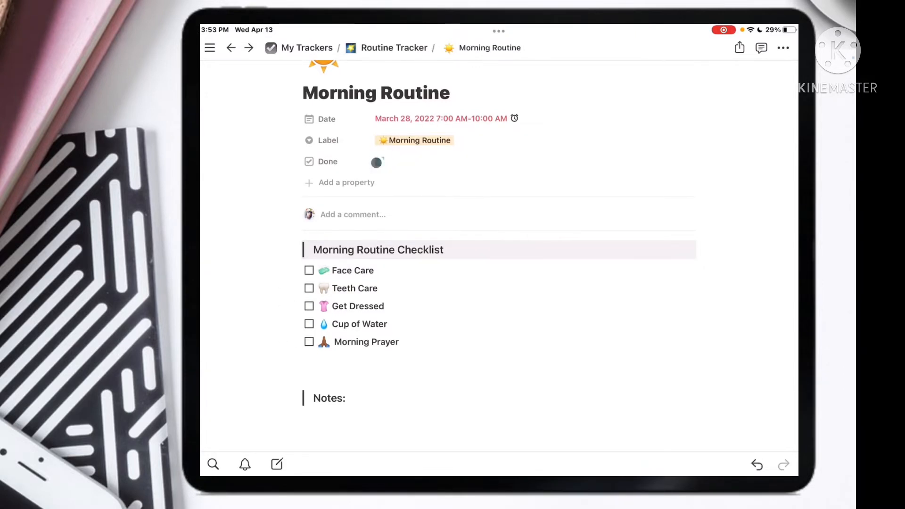
{"action": "left_click", "coordinate": [379, 161]}
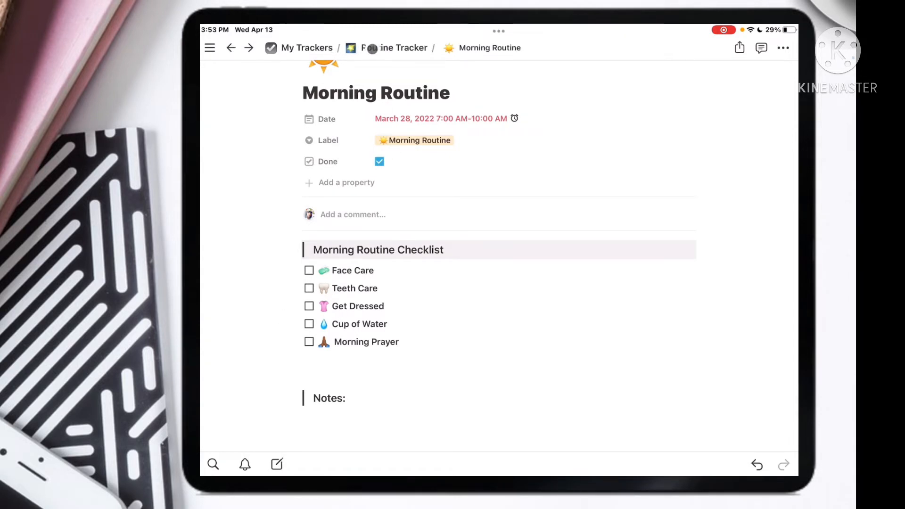
{"action": "left_click", "coordinate": [307, 47]}
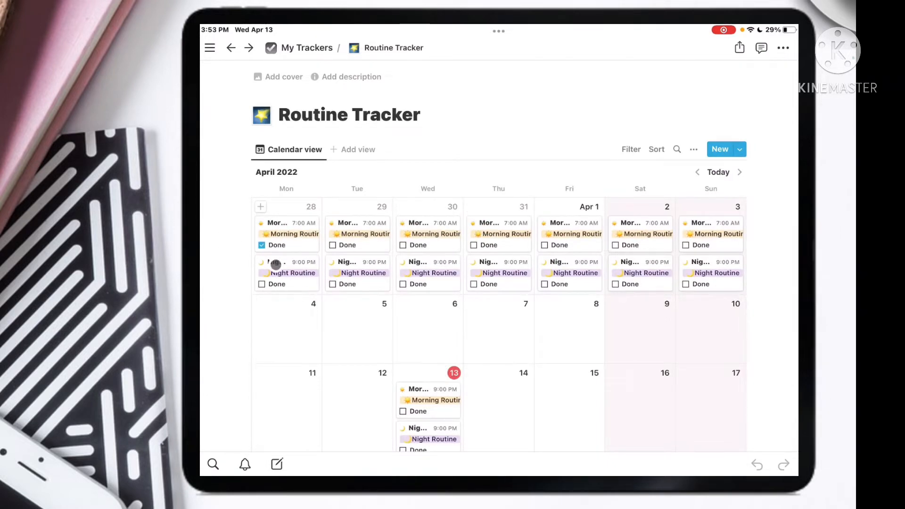
- Duplicate the week's morning and night routine cards into later April weeks via the actions menu
{"action": "left_click", "coordinate": [291, 273]}
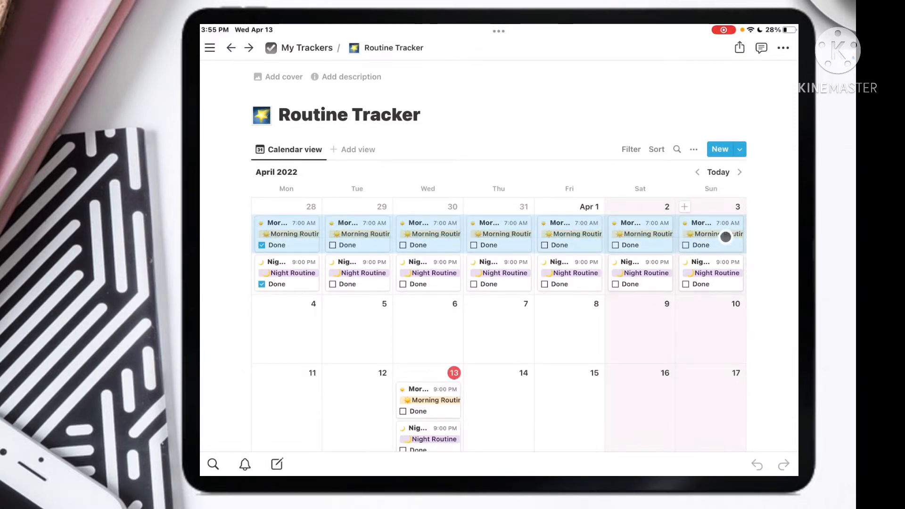
{"action": "left_click", "coordinate": [710, 234]}
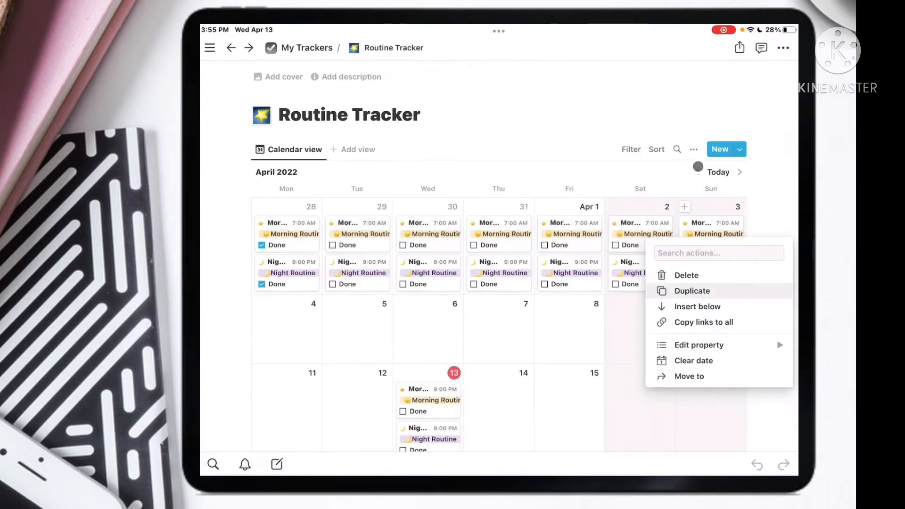
{"action": "mouse_move", "coordinate": [687, 275]}
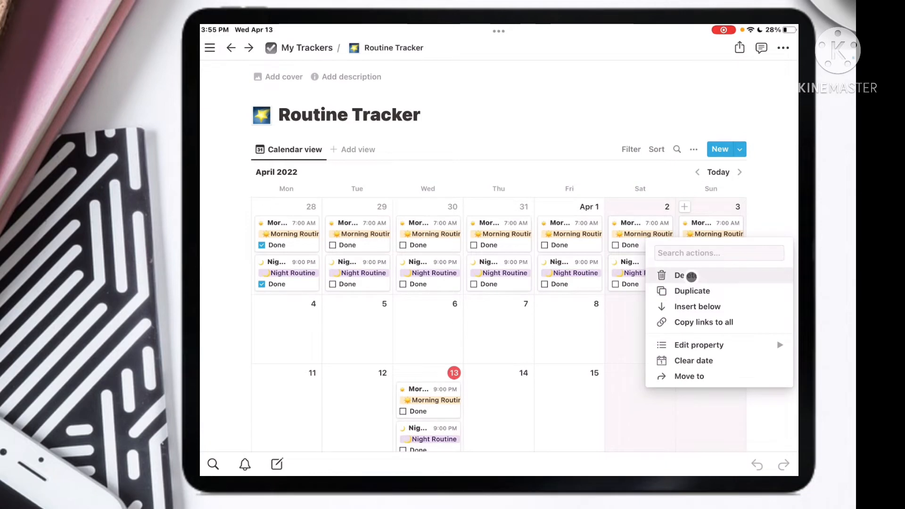
{"action": "left_click", "coordinate": [692, 292]}
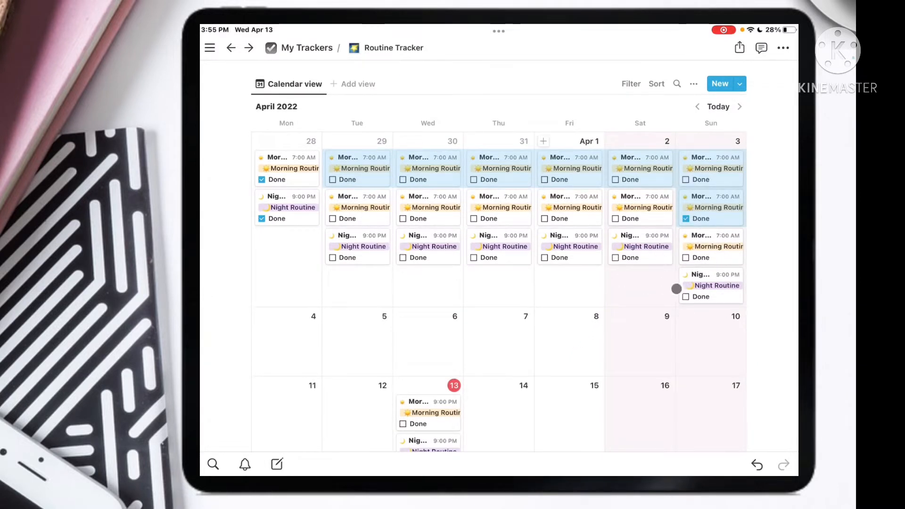
{"action": "mouse_move", "coordinate": [343, 214]}
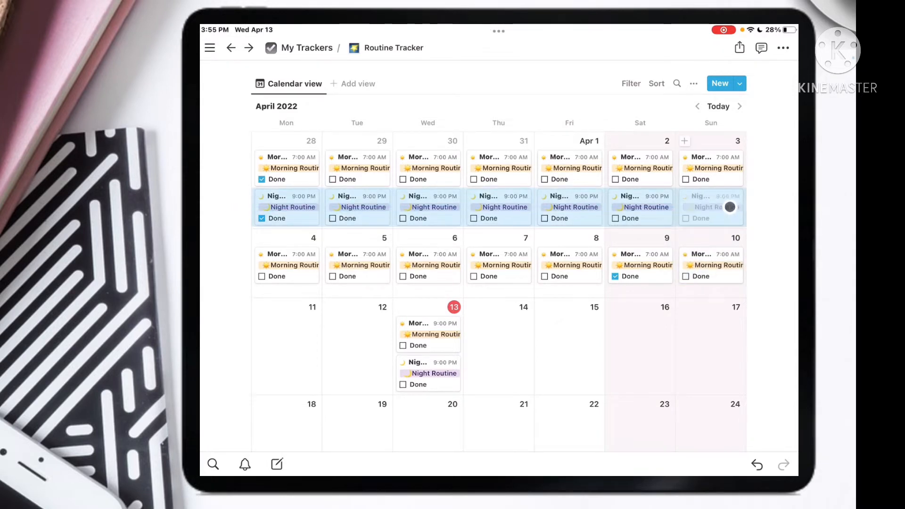
{"action": "right_click", "coordinate": [711, 207]}
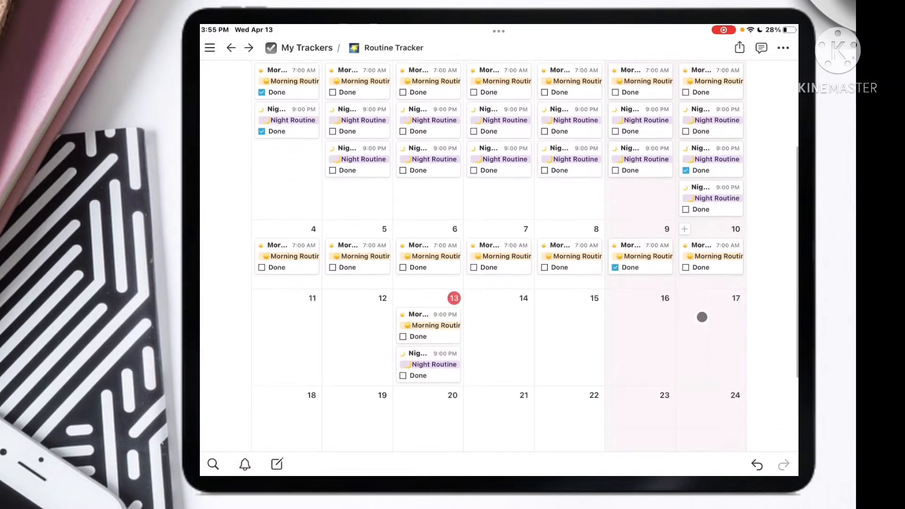
{"action": "scroll", "scroll_direction": "down", "scroll_amount": 3}
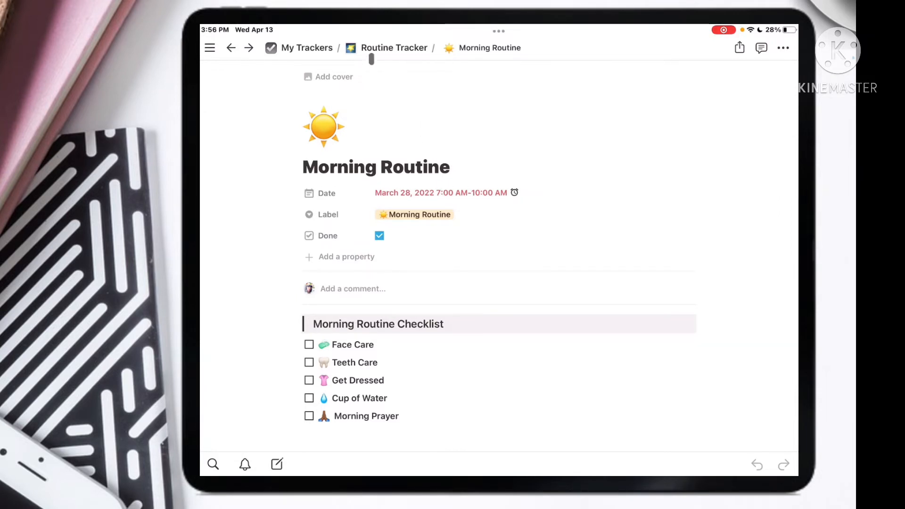
- Open the March 28 Night Routine entry and its date settings from the calendar
{"action": "left_click", "coordinate": [394, 47]}
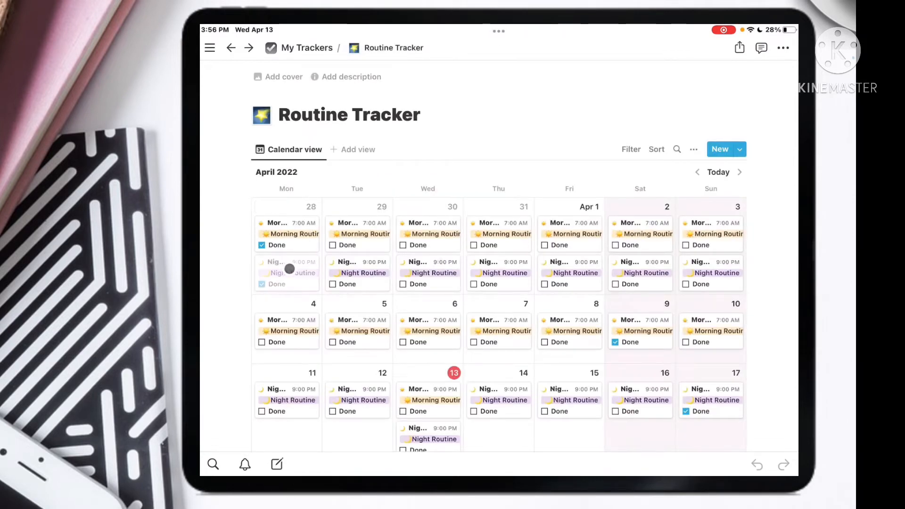
{"action": "left_click", "coordinate": [289, 273]}
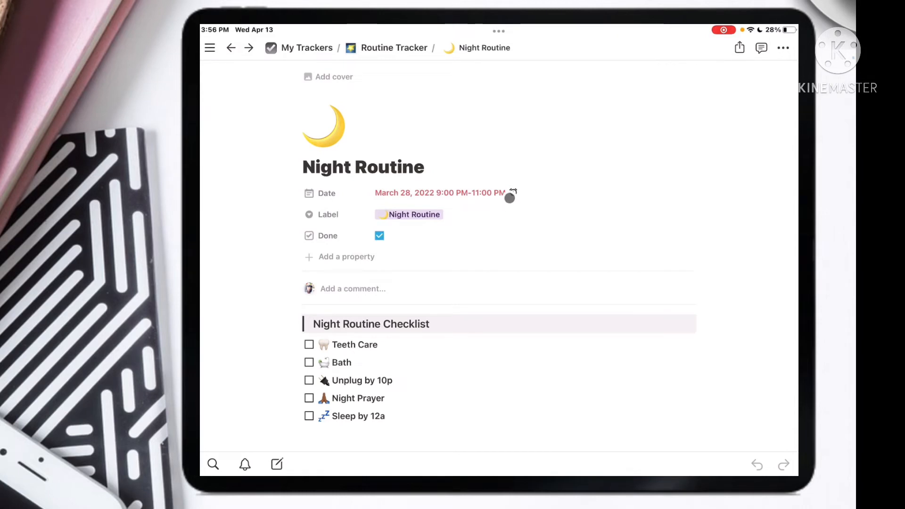
{"action": "left_click", "coordinate": [441, 192]}
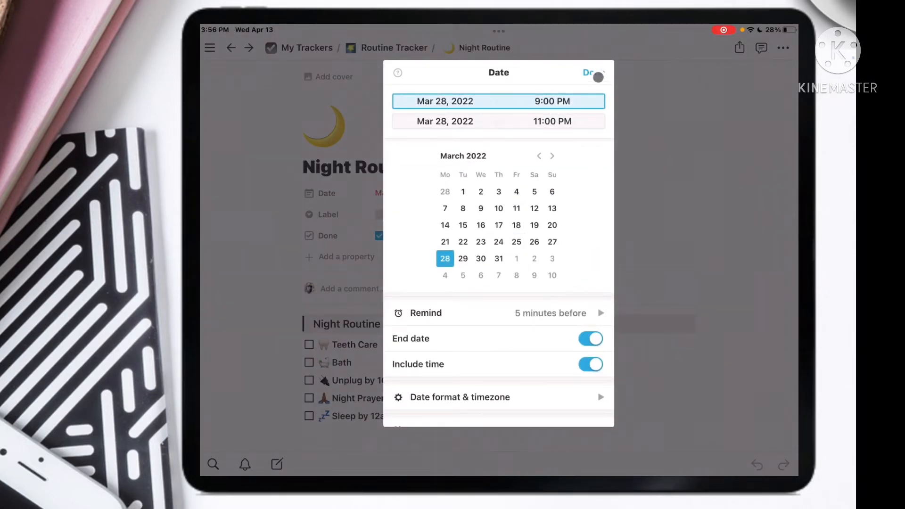
- Review the Remind timing options for the night routine, then return to My Trackers
{"action": "left_click", "coordinate": [589, 73]}
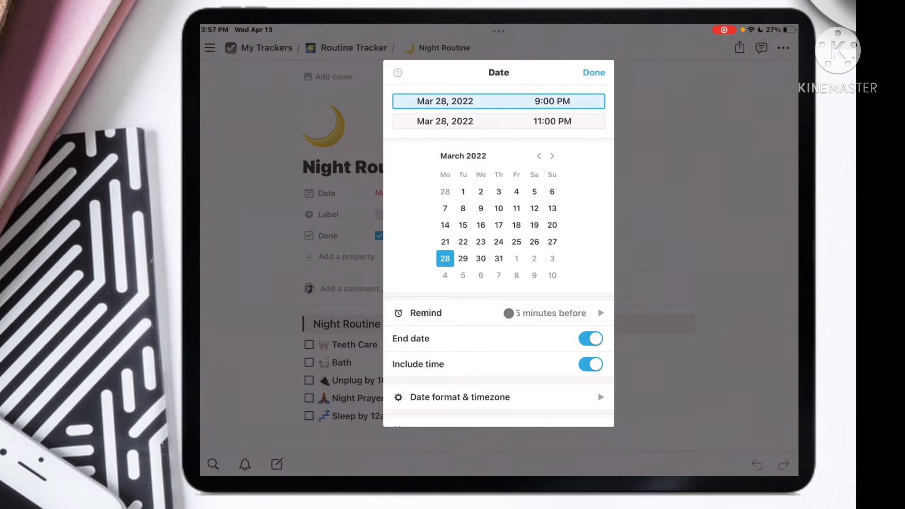
{"action": "left_click", "coordinate": [545, 313]}
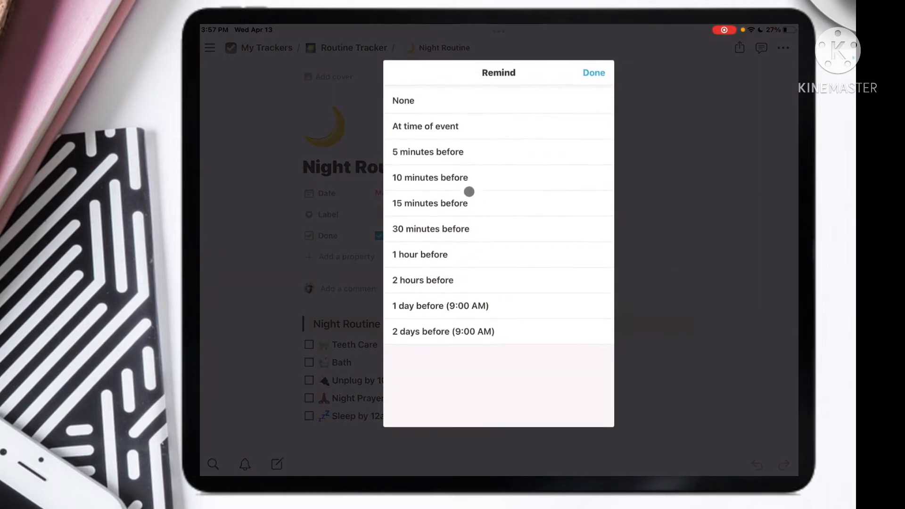
{"action": "left_click", "coordinate": [593, 72]}
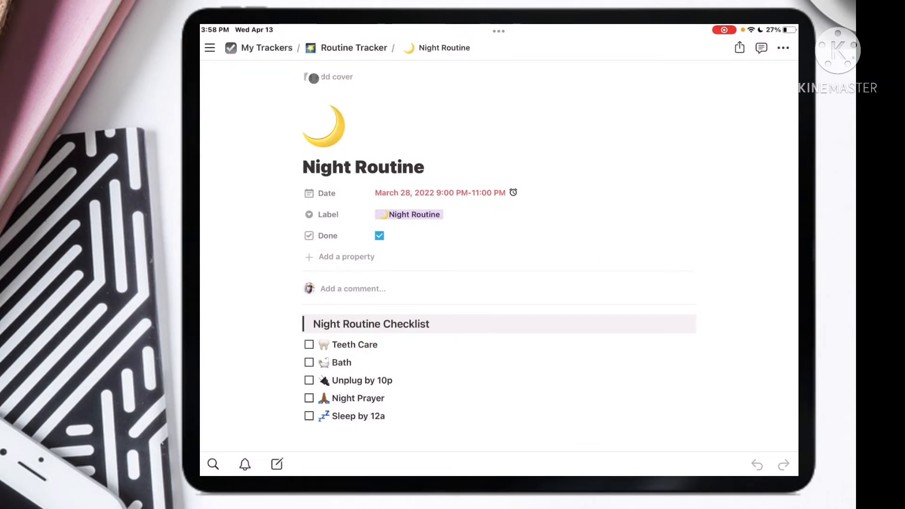
{"action": "left_click", "coordinate": [231, 48]}
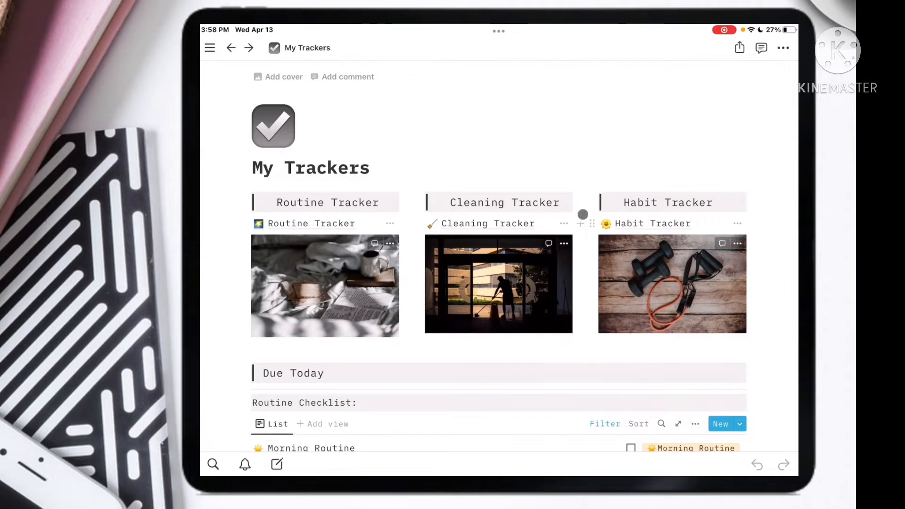
- View the March 28 Focus Area: Kitchen entry in the Cleaning Tracker and return to its calendar
{"action": "left_click", "coordinate": [488, 224]}
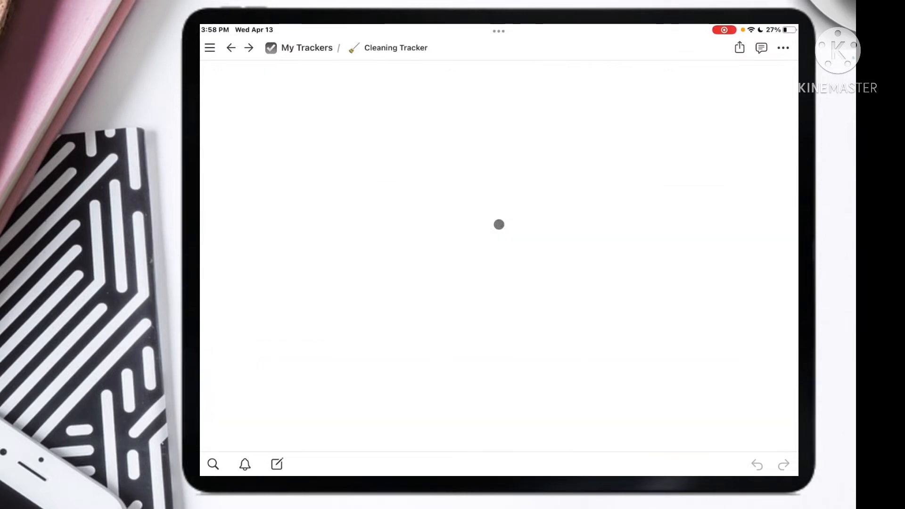
{"action": "left_click", "coordinate": [397, 47]}
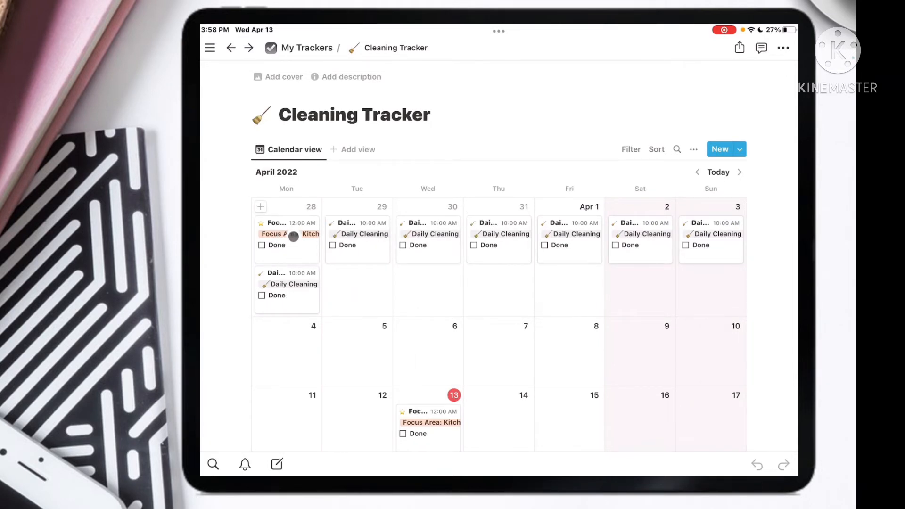
{"action": "left_click", "coordinate": [283, 234]}
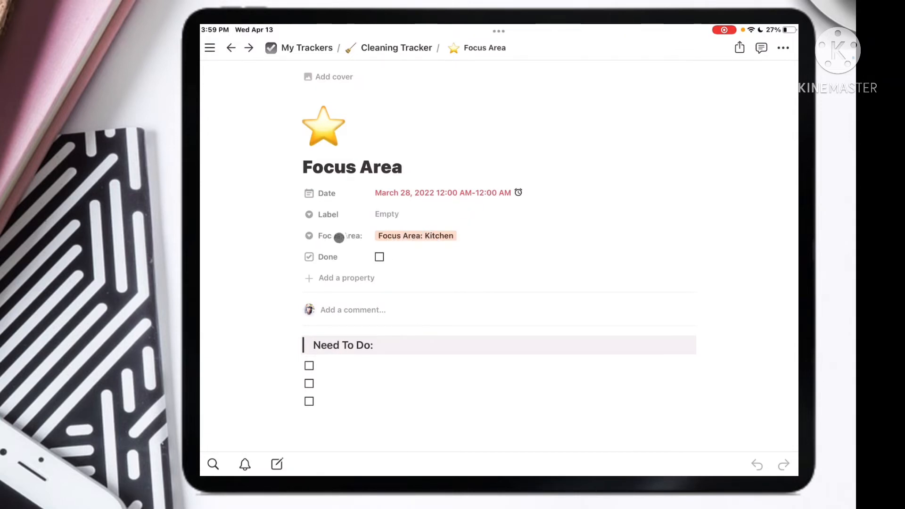
{"action": "left_click", "coordinate": [415, 236]}
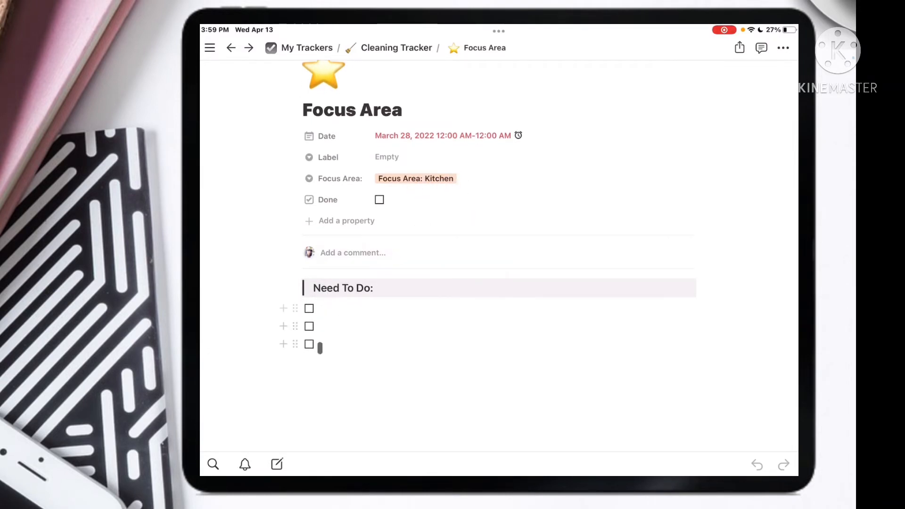
{"action": "key", "text": "enter"}
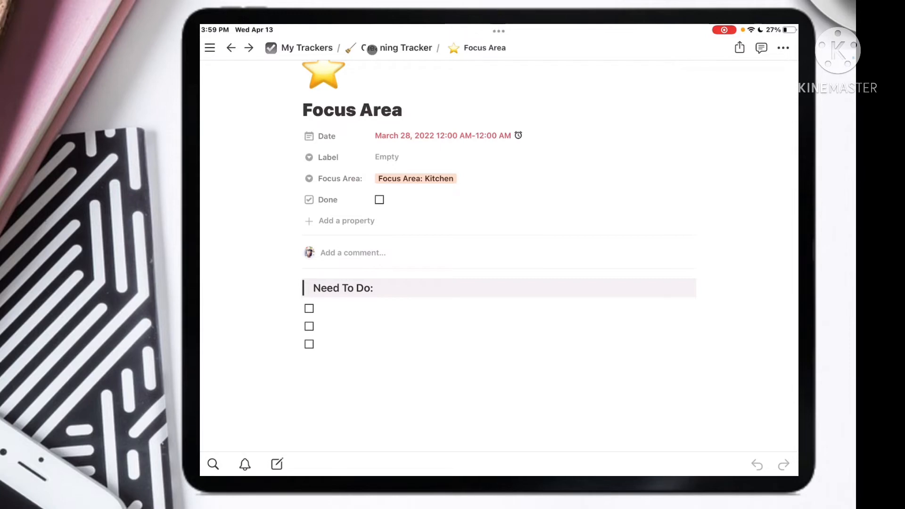
{"action": "left_click", "coordinate": [395, 47]}
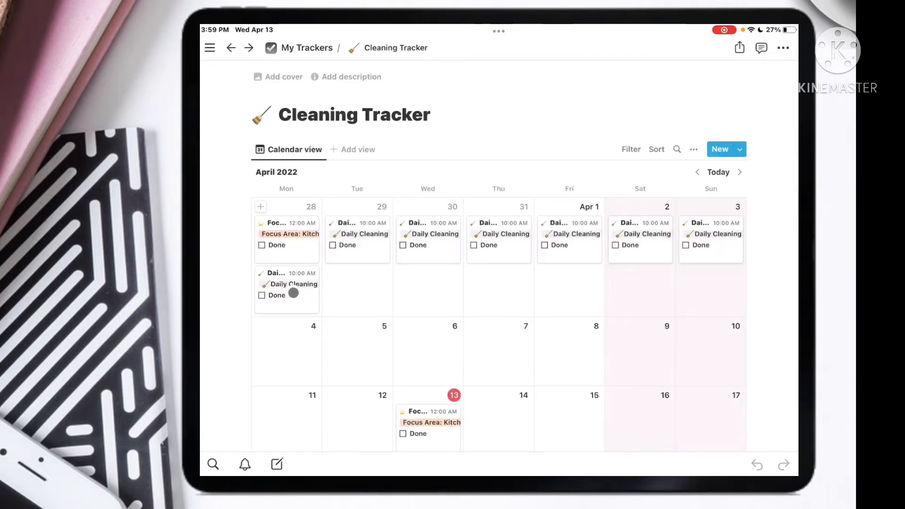
- Check the March 28 Daily Cleaning checklist boxes and return to the Cleaning Tracker calendar
{"action": "left_click", "coordinate": [286, 283]}
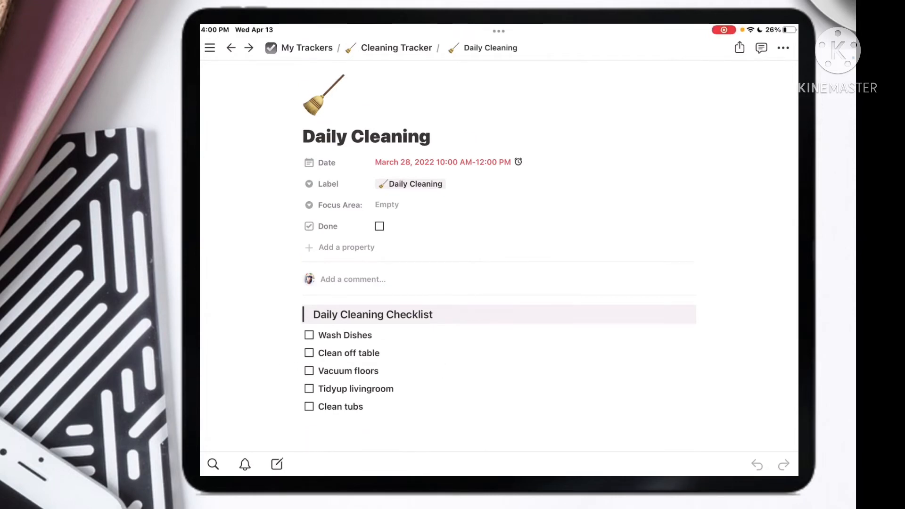
{"action": "left_click", "coordinate": [349, 314]}
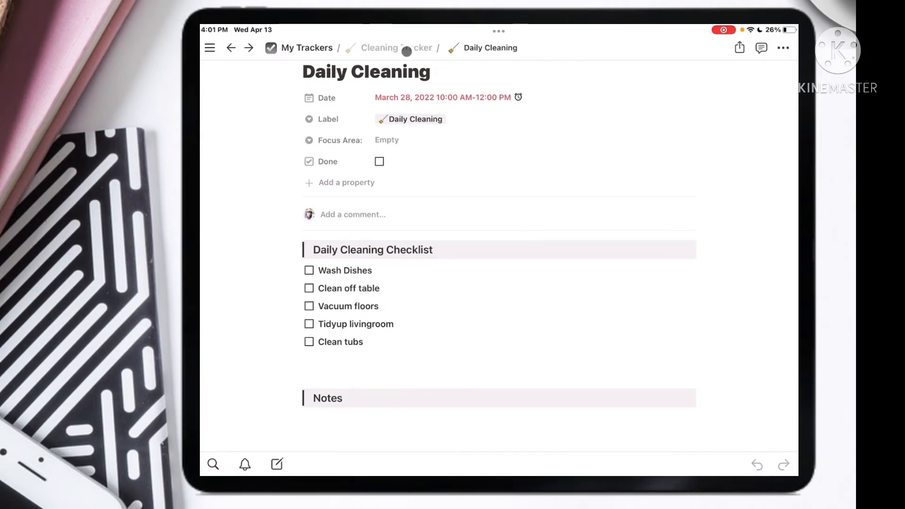
{"action": "left_click", "coordinate": [379, 48]}
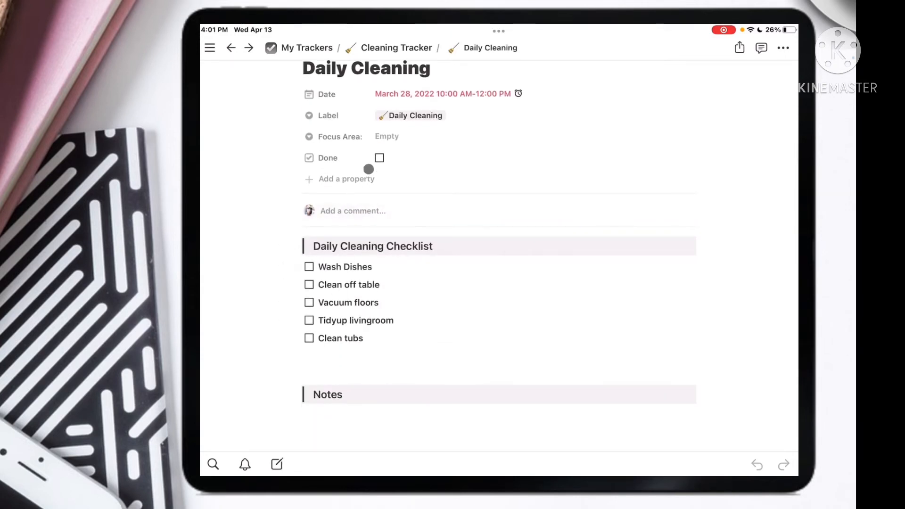
{"action": "left_click", "coordinate": [379, 157]}
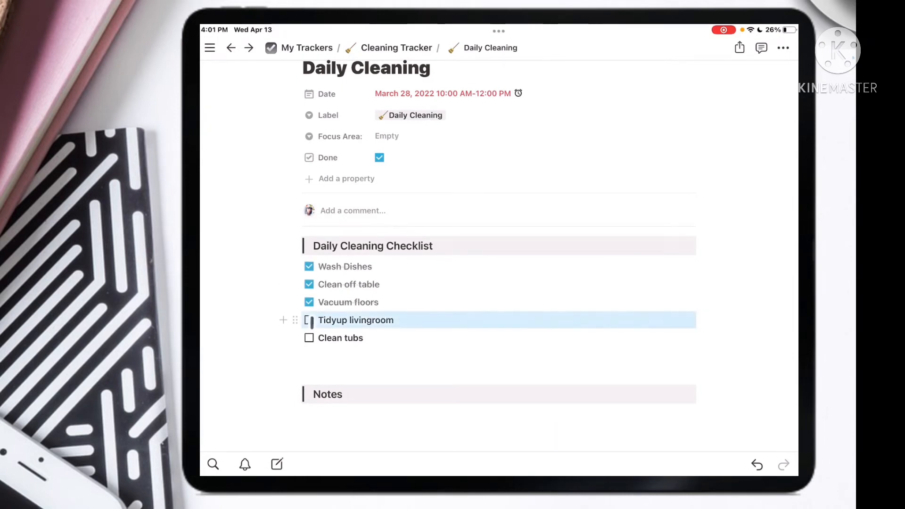
{"action": "left_click", "coordinate": [310, 321]}
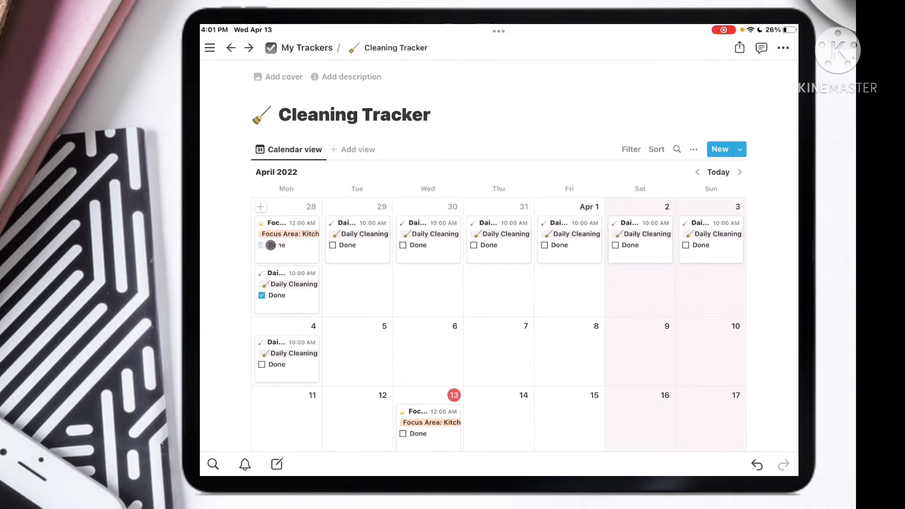
- Tick Done on the March 28 Focus Area card and go back to My Trackers
{"action": "left_click", "coordinate": [269, 245]}
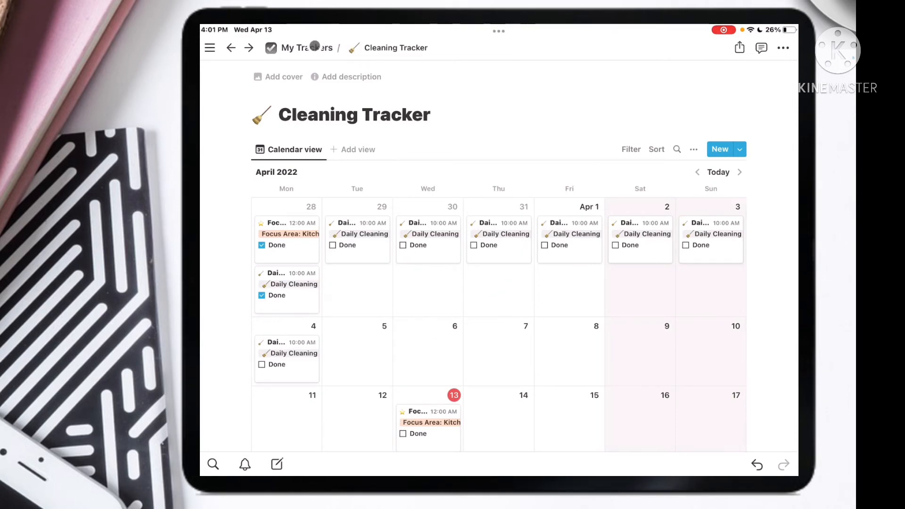
{"action": "left_click", "coordinate": [305, 48]}
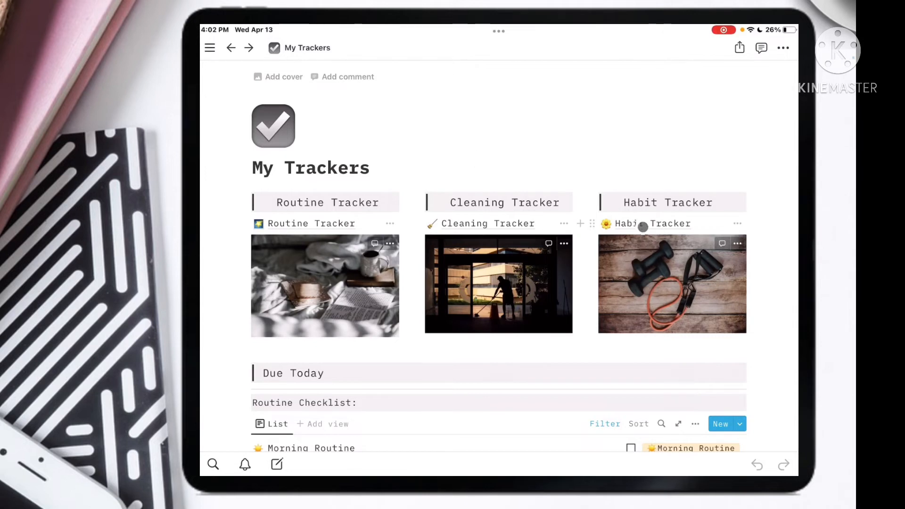
- Open the March 28 habit entry and the Read 30 Min. checkbox property settings
{"action": "left_click", "coordinate": [652, 223]}
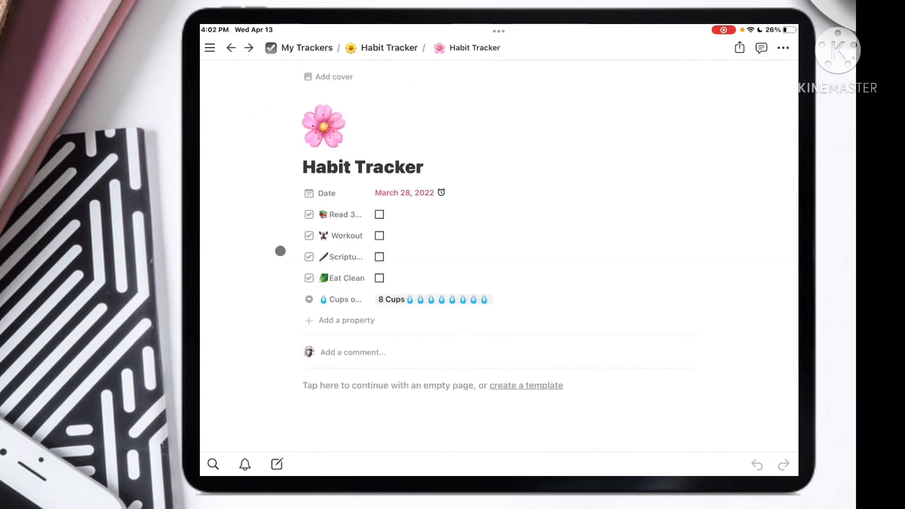
{"action": "left_click", "coordinate": [410, 167]}
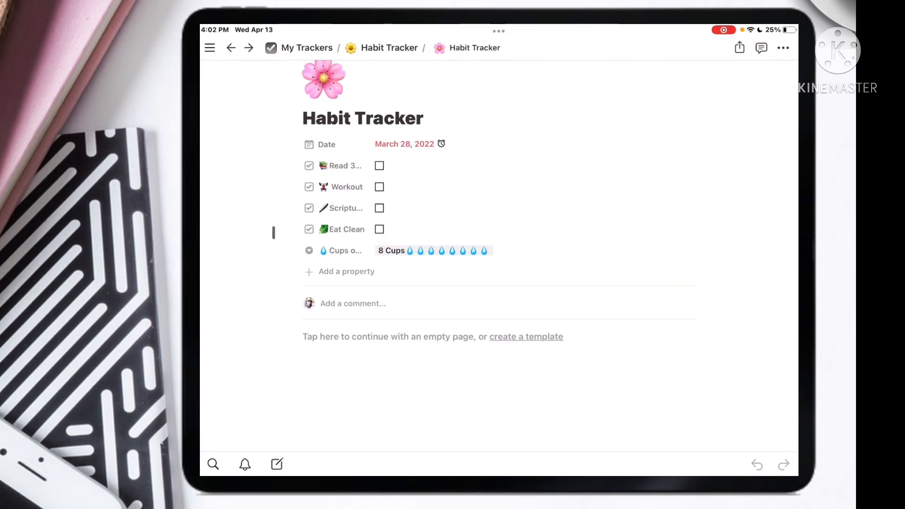
{"action": "left_click", "coordinate": [339, 166]}
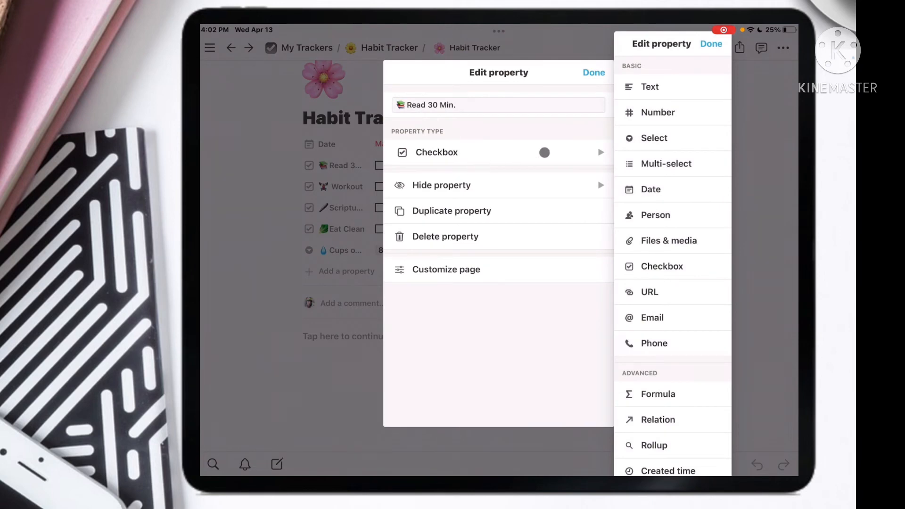
- View the Cups of Water select options, then return to the Habit Tracker calendar
{"action": "left_click", "coordinate": [593, 73]}
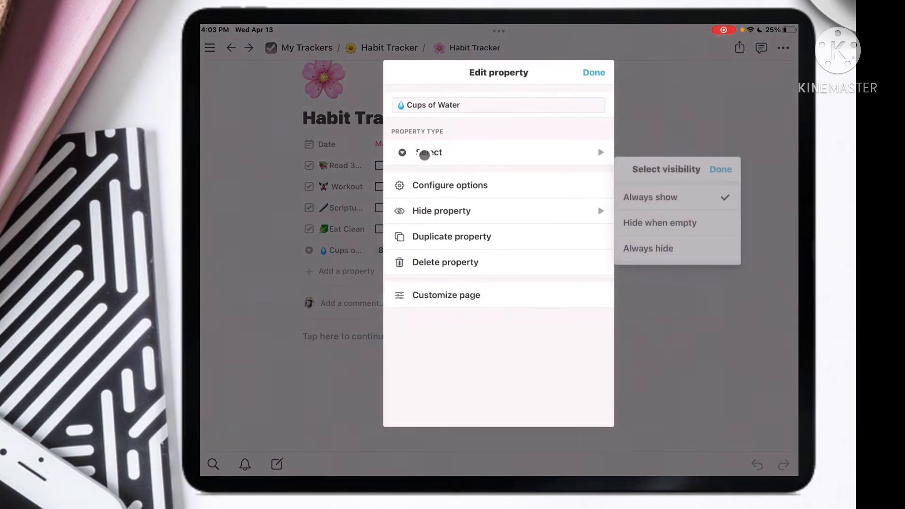
{"action": "left_click", "coordinate": [430, 153]}
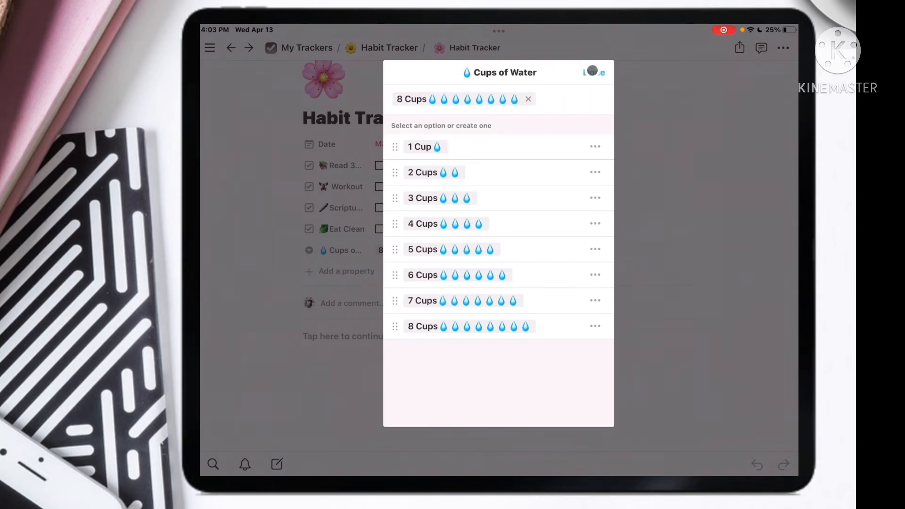
{"action": "left_click", "coordinate": [384, 47]}
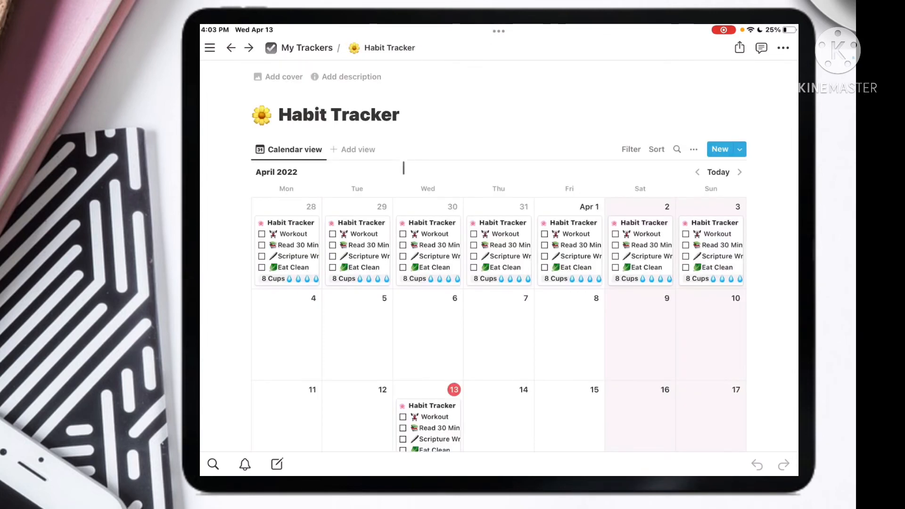
- Check Workout, Eat Clean and the other March 28 habits and set water to 4 Cups
{"action": "left_click", "coordinate": [262, 234]}
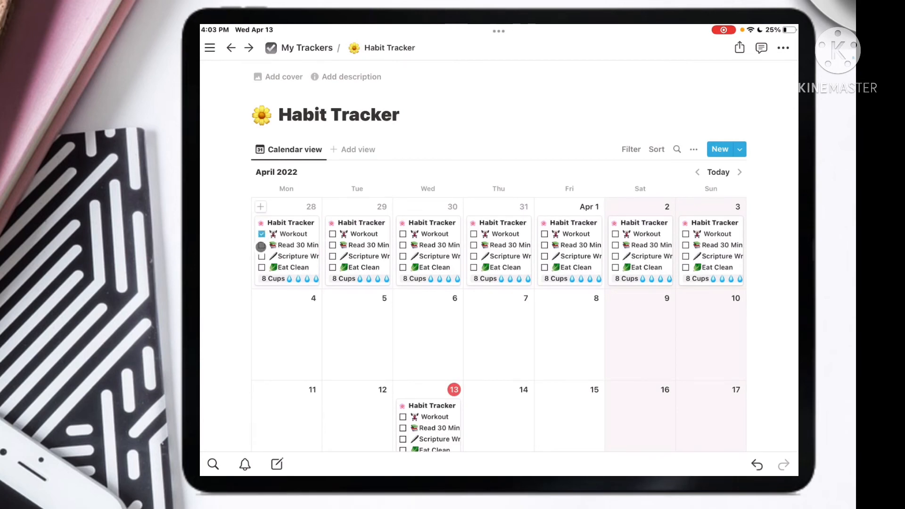
{"action": "left_click", "coordinate": [261, 267]}
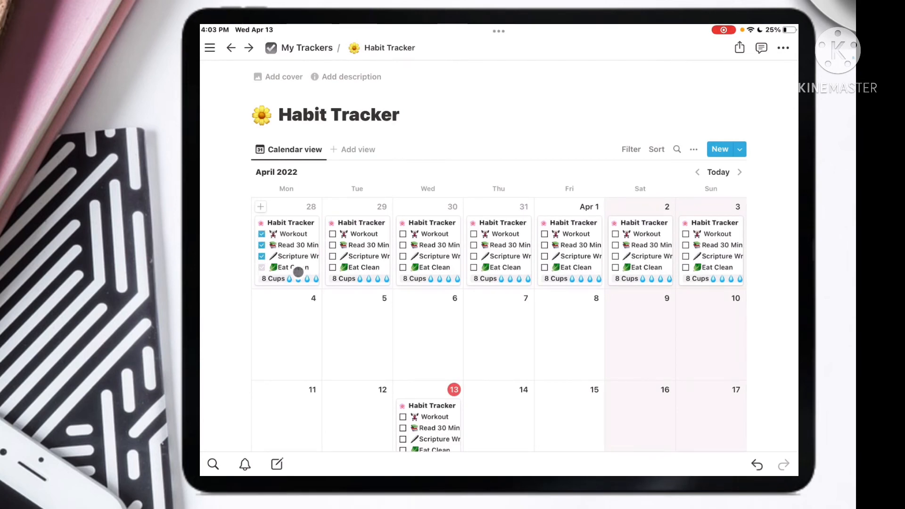
{"action": "left_click", "coordinate": [261, 267]}
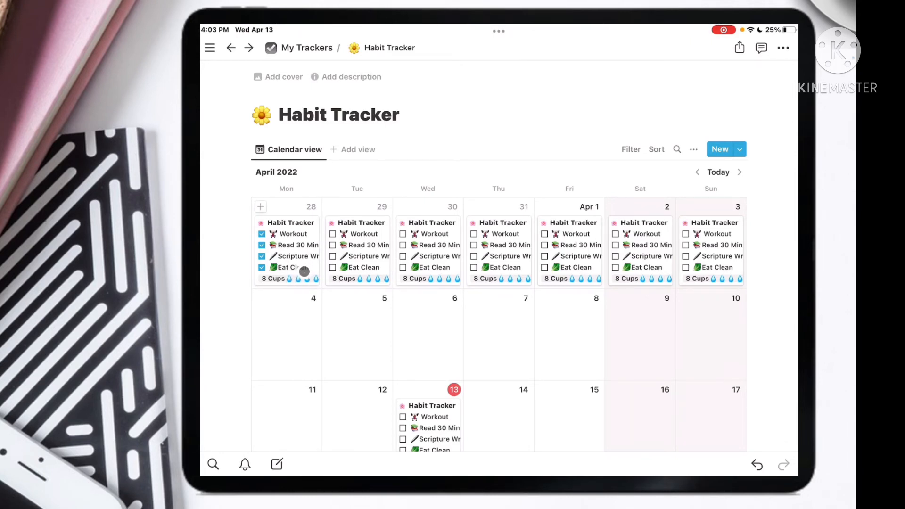
{"action": "left_click", "coordinate": [293, 223]}
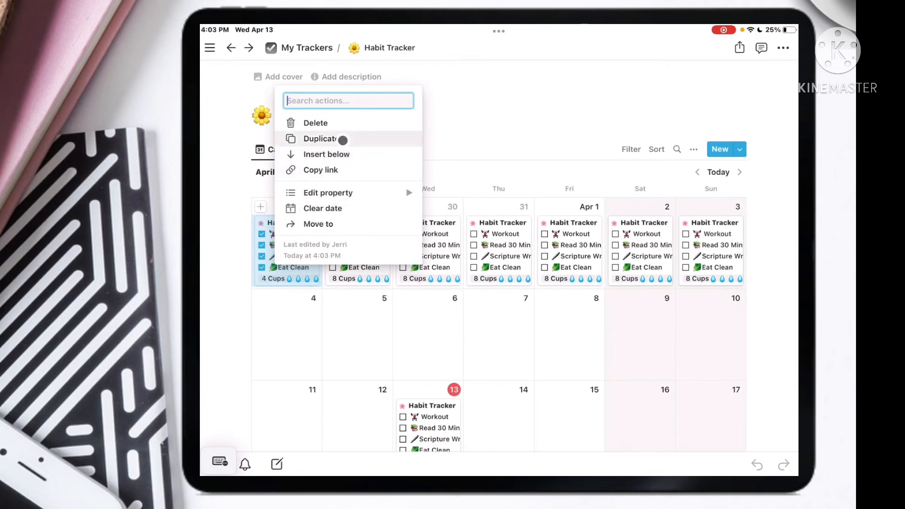
{"action": "left_click", "coordinate": [321, 138]}
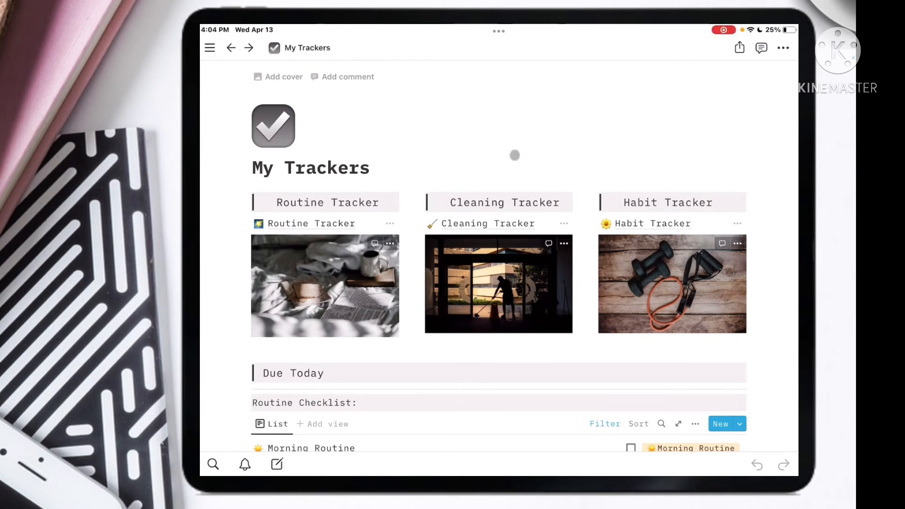
- Scroll to Due Today, peek at the Morning Routine page, and return to My Trackers
{"action": "left_click", "coordinate": [560, 167]}
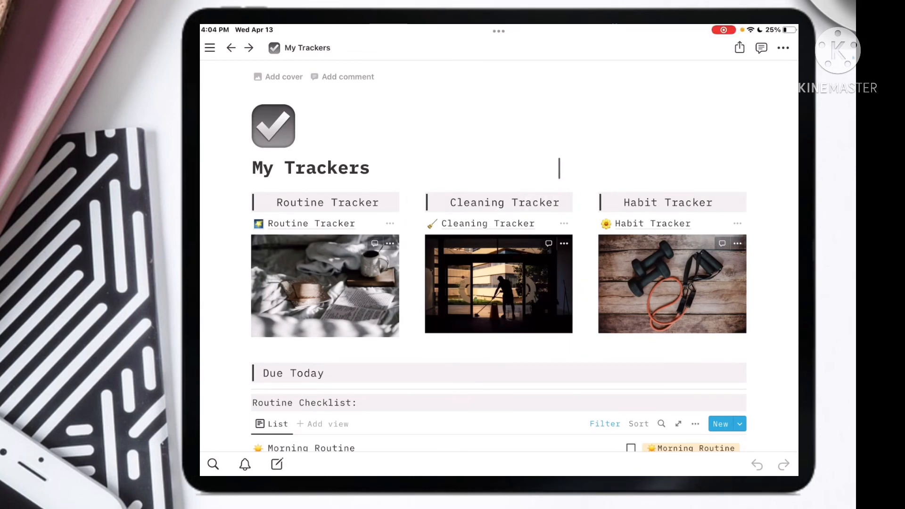
{"action": "scroll", "scroll_direction": "down", "scroll_amount": 3}
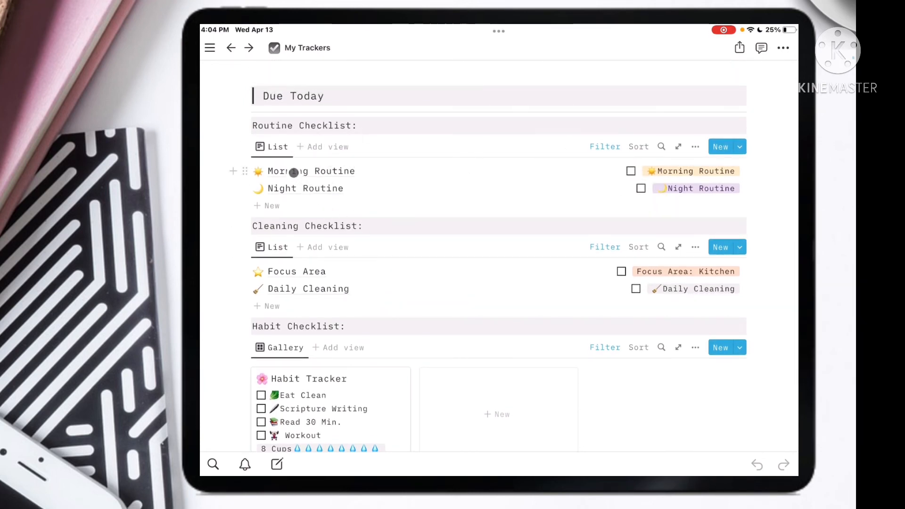
{"action": "left_click", "coordinate": [310, 171]}
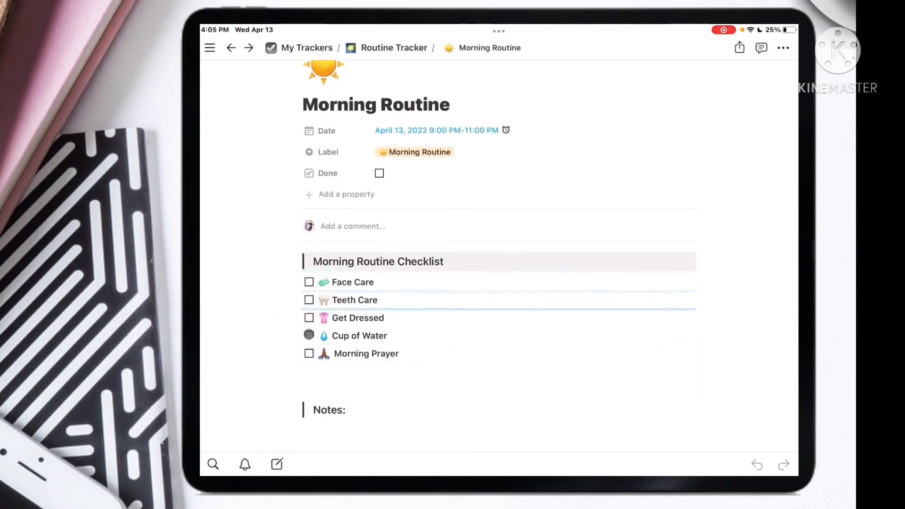
{"action": "scroll", "scroll_direction": "down", "scroll_amount": 3}
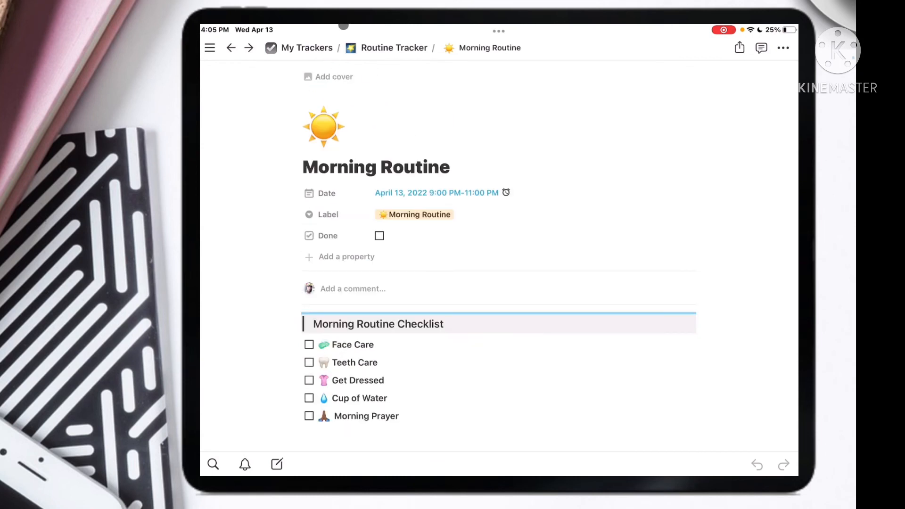
{"action": "left_click", "coordinate": [307, 47]}
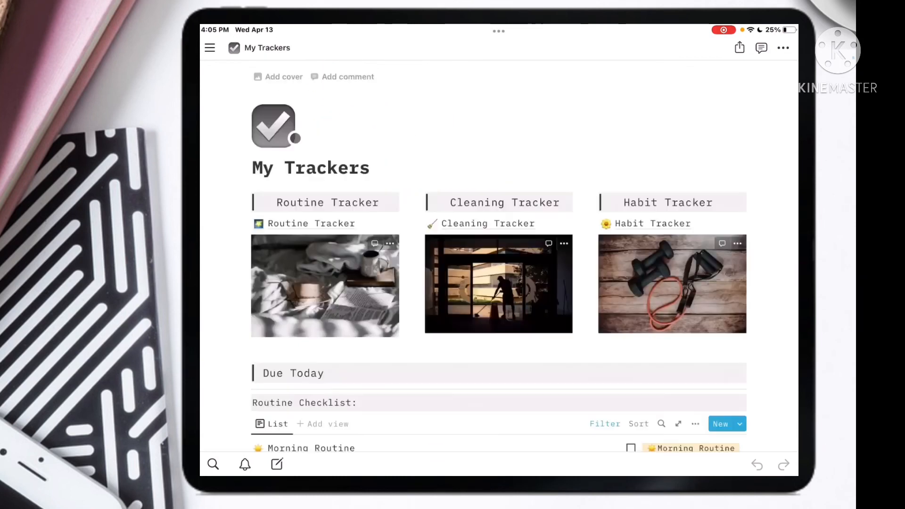
- Tick Morning Routine and Night Routine as done in the Due Today list
{"action": "scroll", "scroll_direction": "down", "scroll_amount": 3}
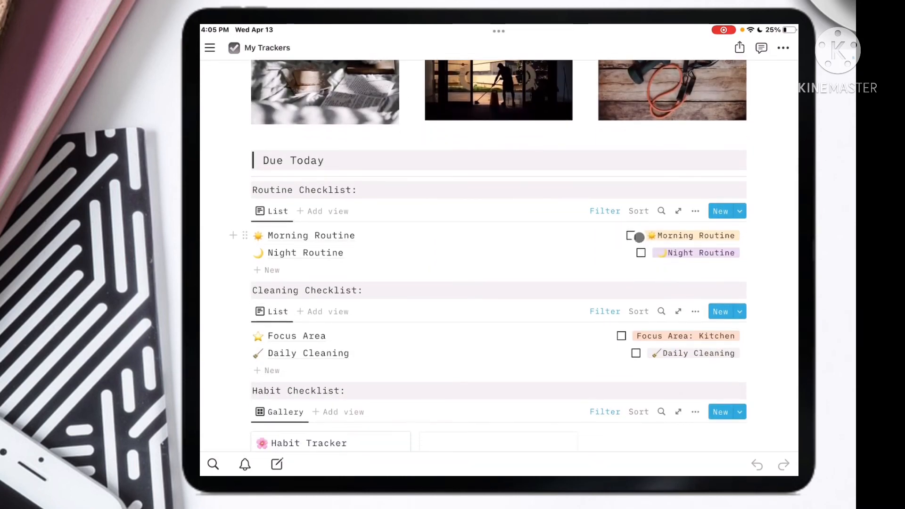
{"action": "left_click", "coordinate": [631, 236]}
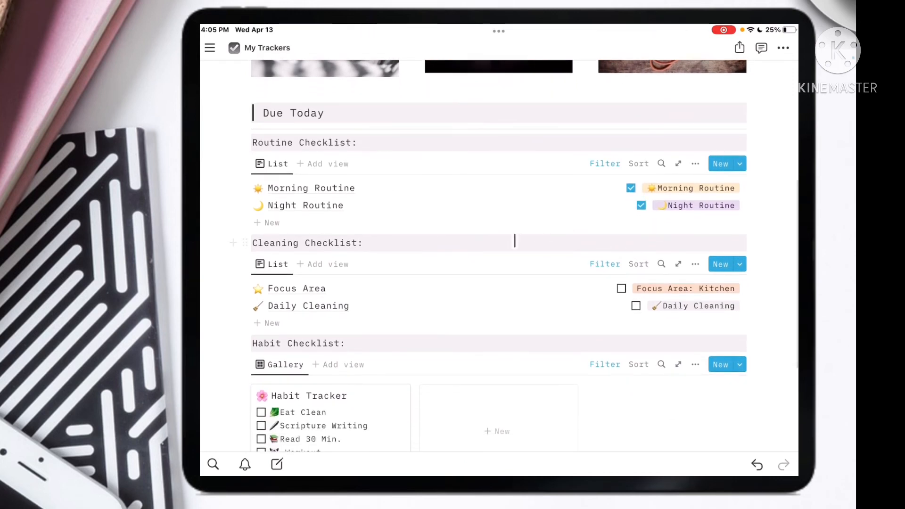
{"action": "scroll", "scroll_direction": "down", "scroll_amount": 3}
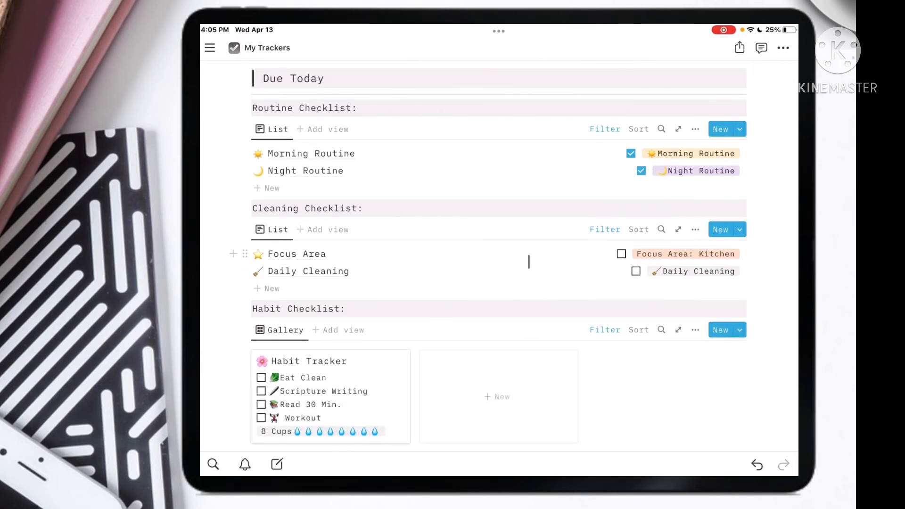
{"action": "left_click", "coordinate": [266, 208]}
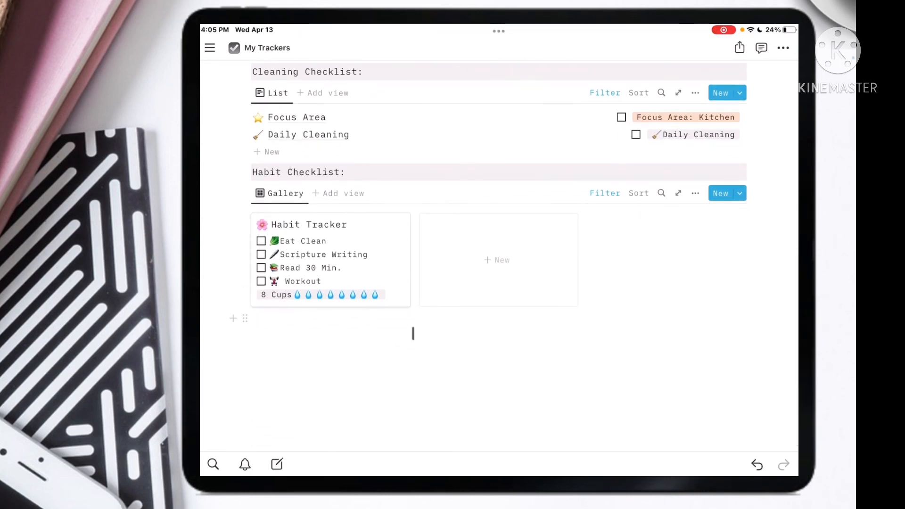
- Check off Eat Clean and the remaining habits on today's Habit Tracker card
{"action": "left_click", "coordinate": [261, 240]}
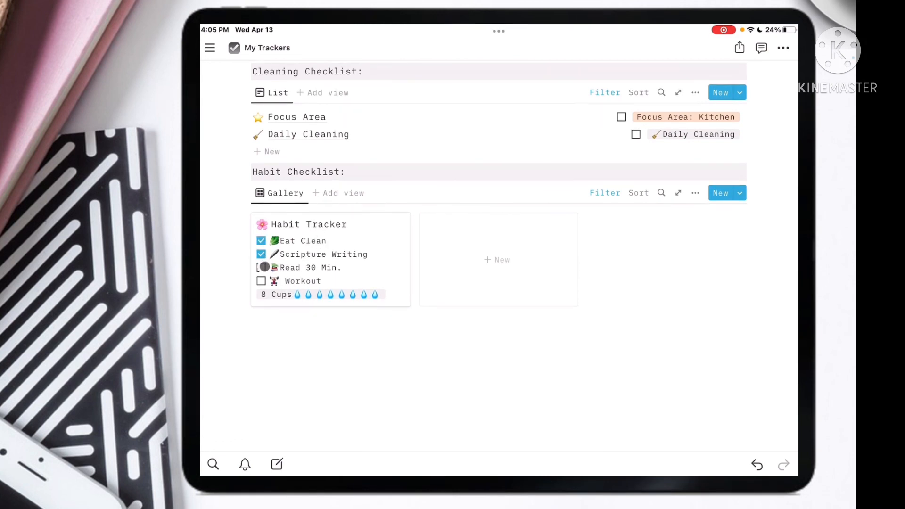
{"action": "left_click", "coordinate": [261, 281]}
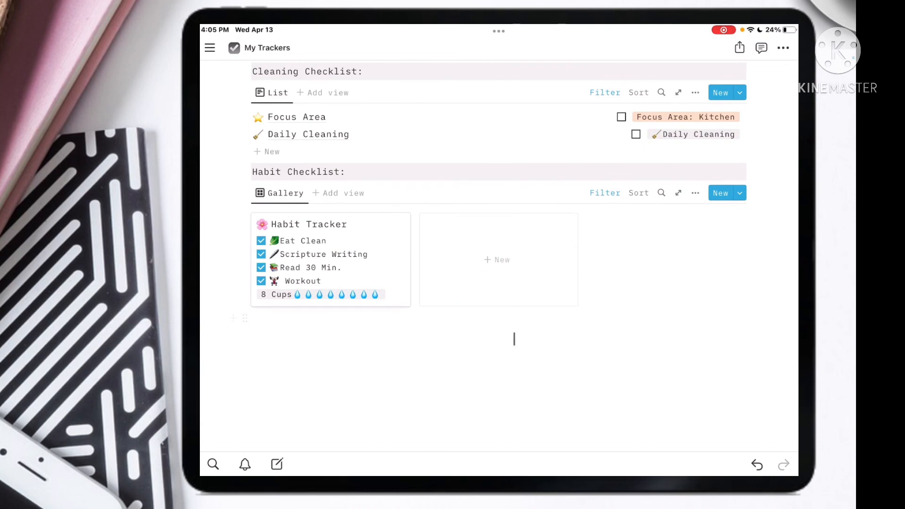
{"action": "scroll", "scroll_direction": "down", "scroll_amount": 3}
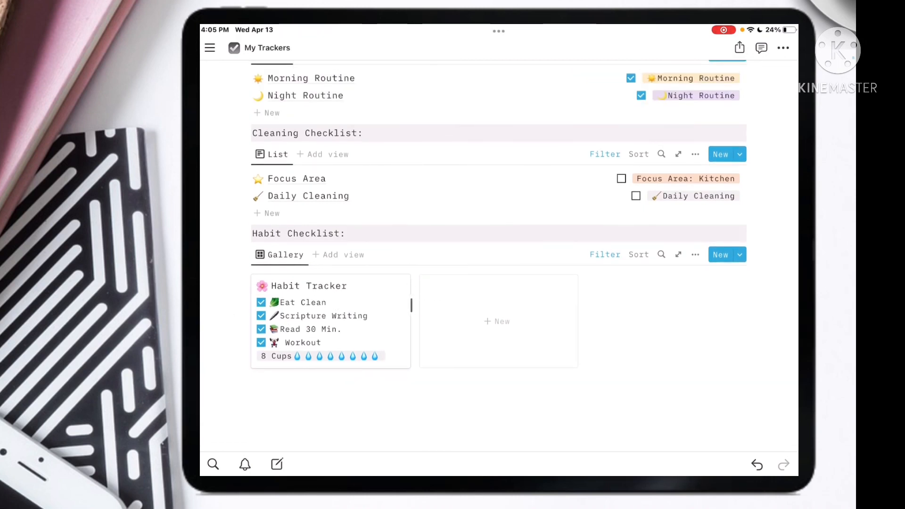
- Review today's Habit Tracker entry (5 Cups of water) and return to My Trackers
{"action": "left_click", "coordinate": [309, 285]}
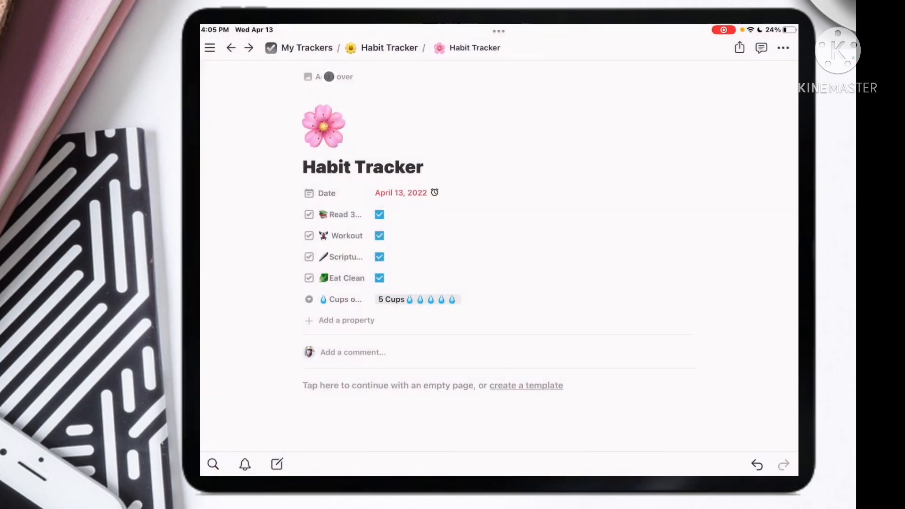
{"action": "left_click", "coordinate": [306, 48]}
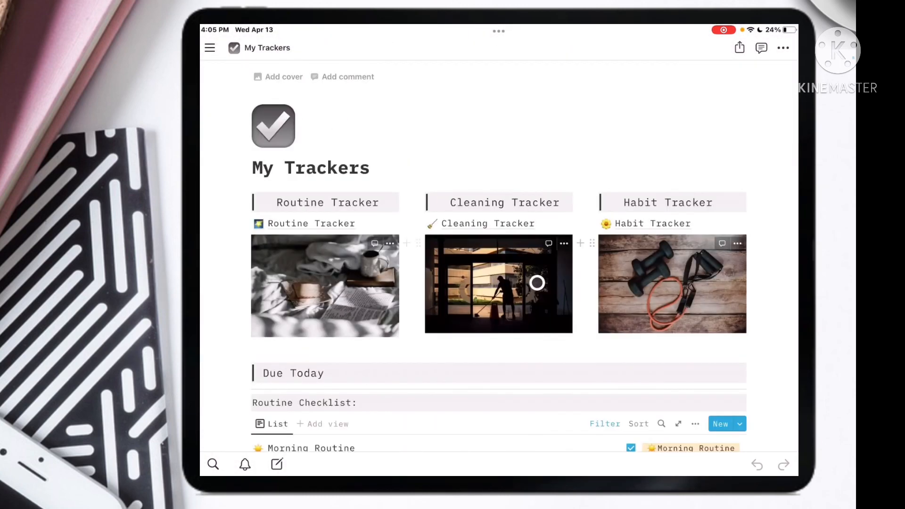
{"action": "scroll", "scroll_direction": "down", "scroll_amount": 3}
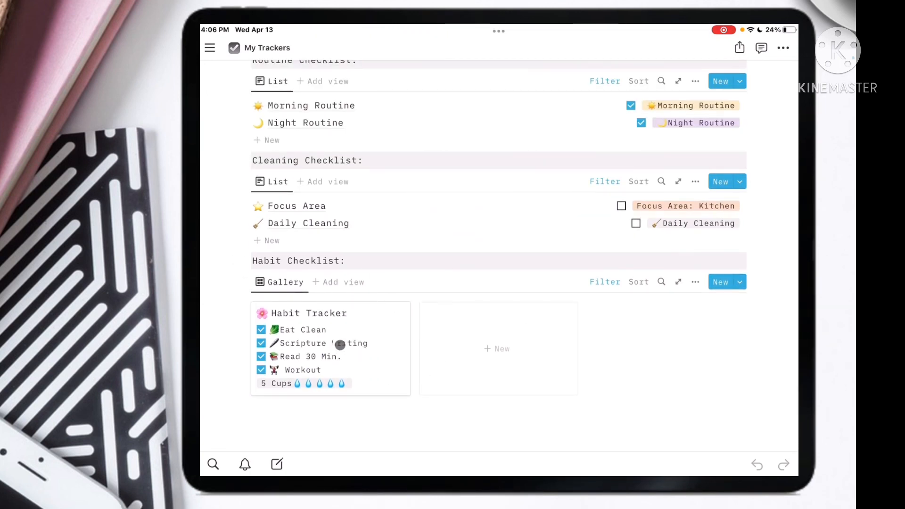
{"action": "scroll", "scroll_direction": "up", "scroll_amount": 3}
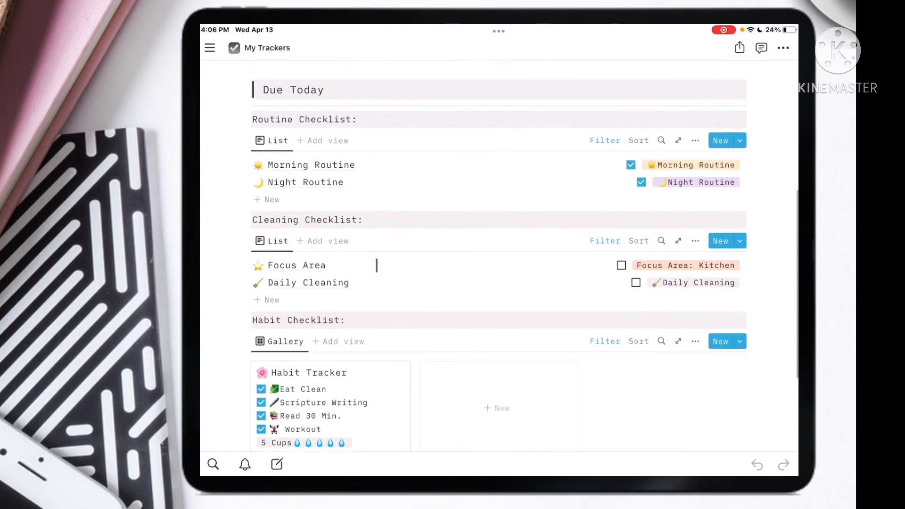